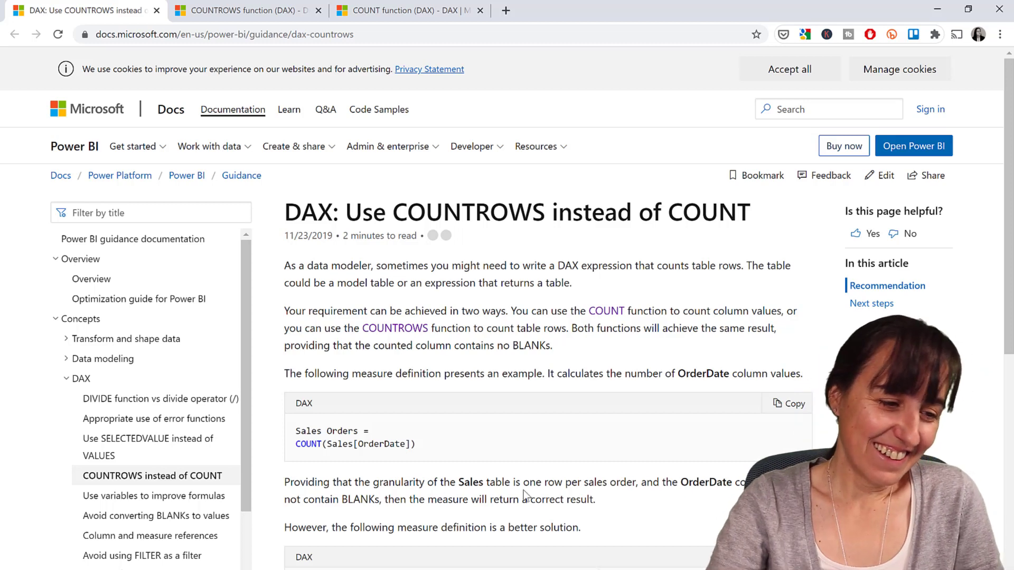
Step: Scroll further through the 'DAX: Use COUNTROWS instead of COUNT' guidance article
scroll(down, 3)
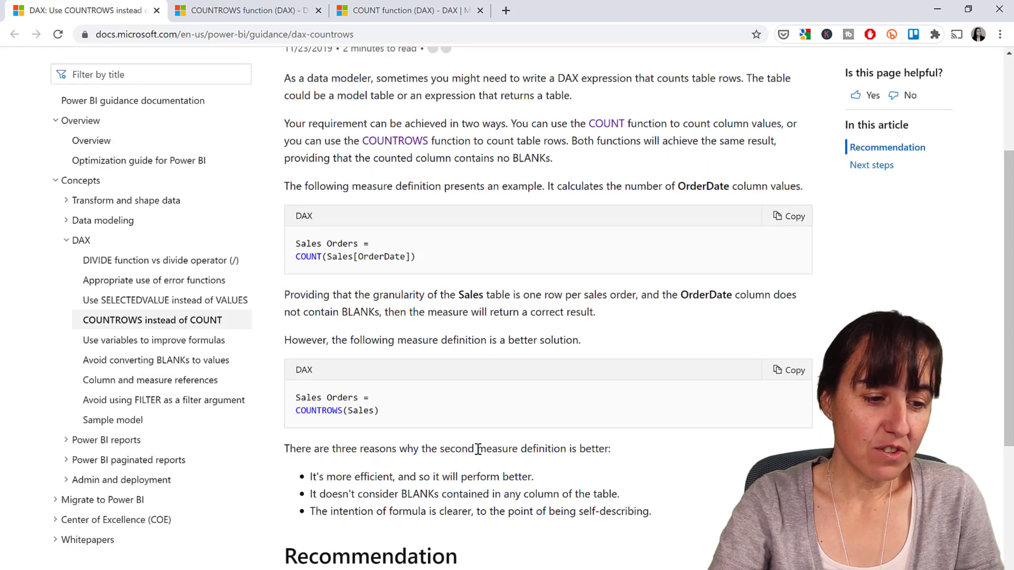
mouse_move(554, 446)
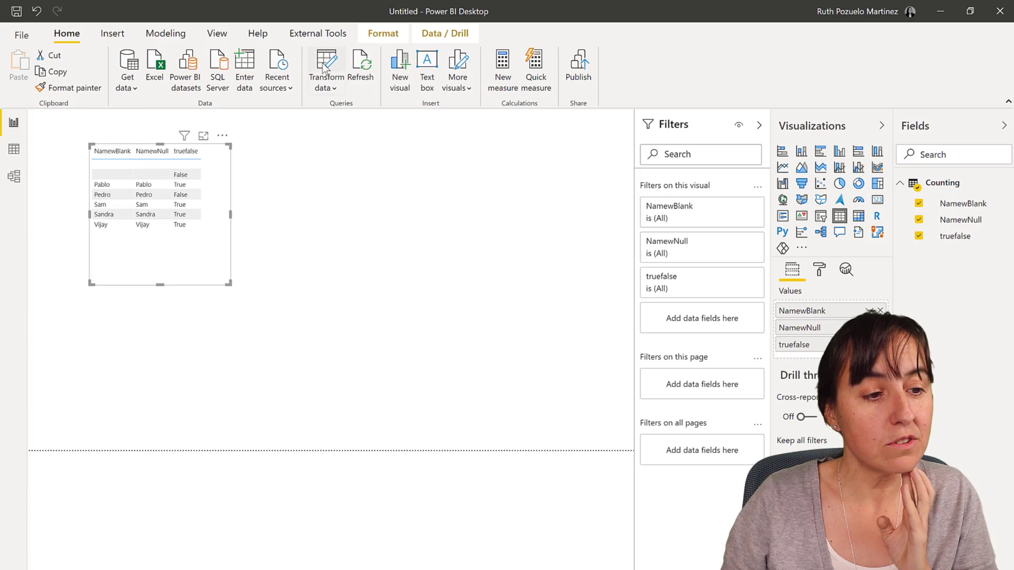
Step: Open the Counting query in Power Query Editor to view its null and blank cells
click(326, 62)
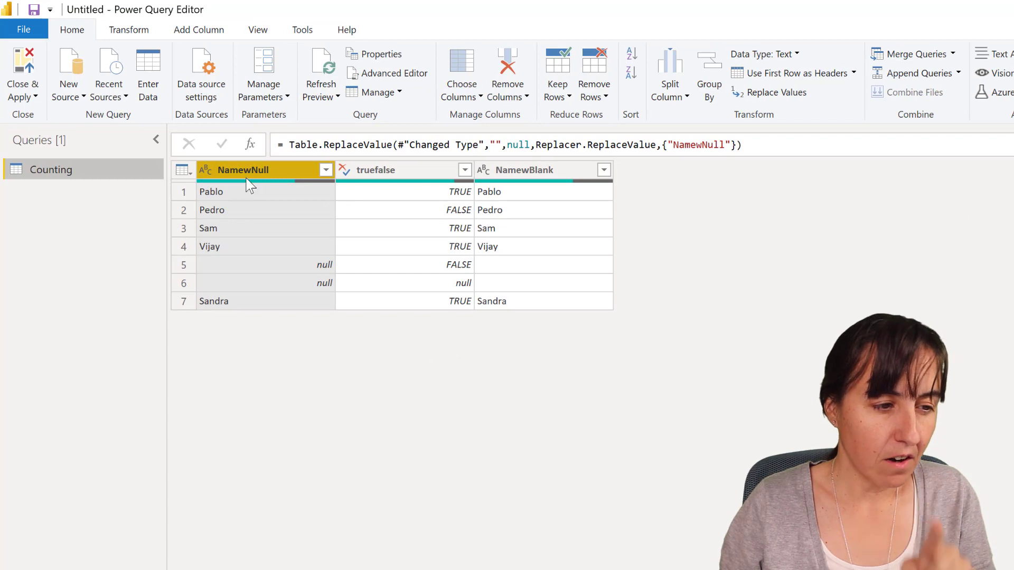
mouse_move(346, 193)
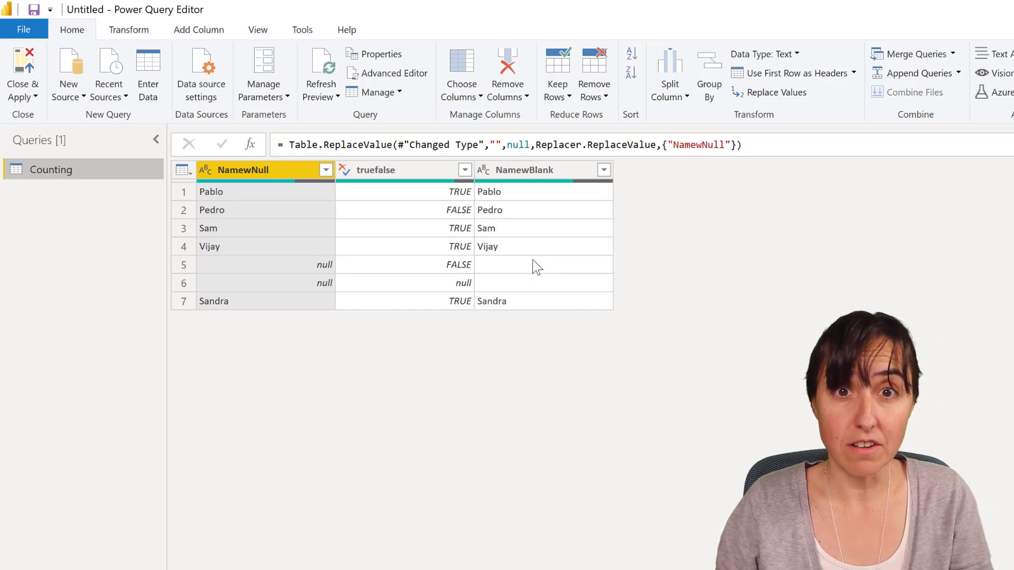
mouse_move(514, 237)
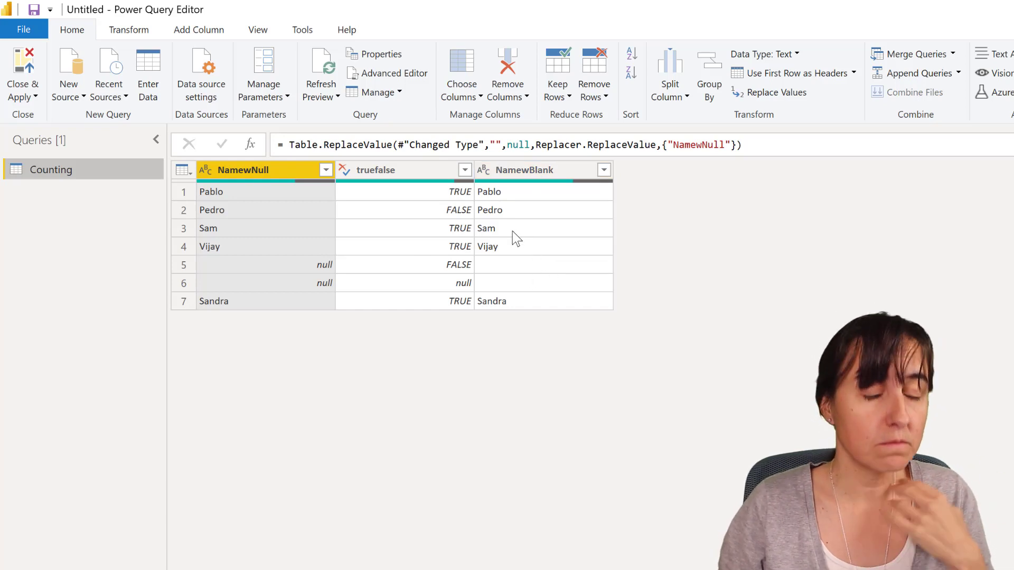
mouse_move(518, 216)
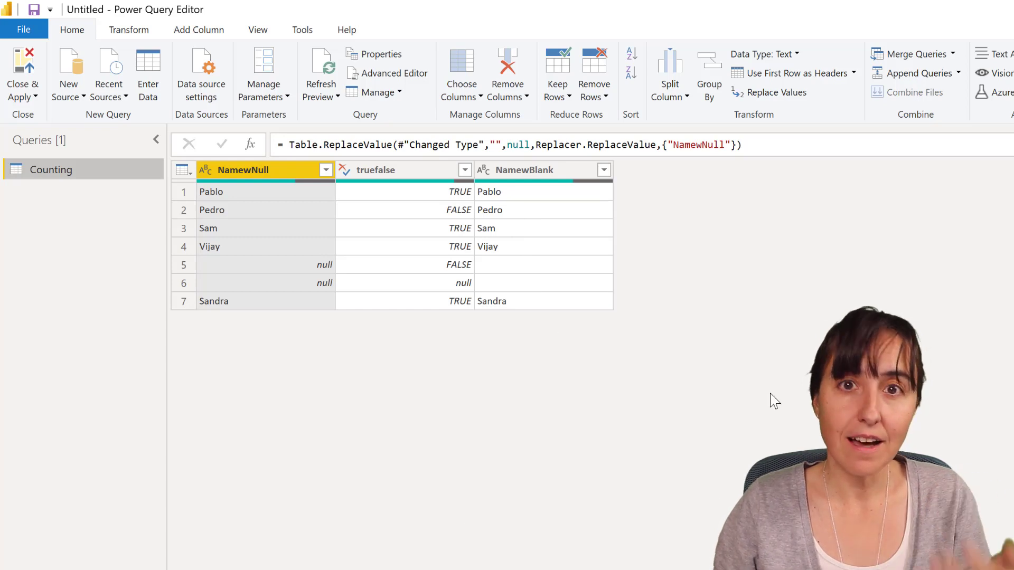
mouse_move(545, 293)
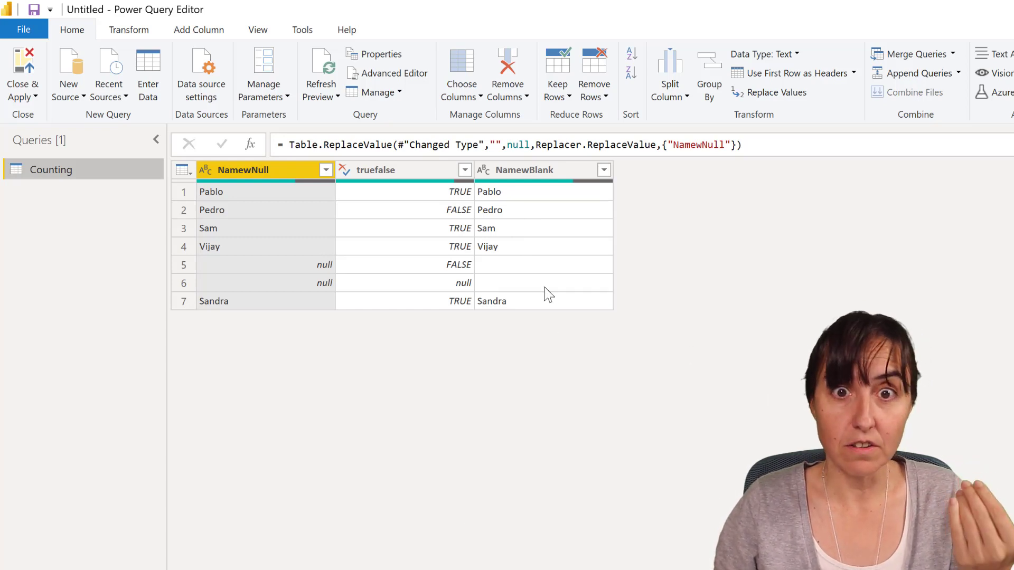
mouse_move(529, 283)
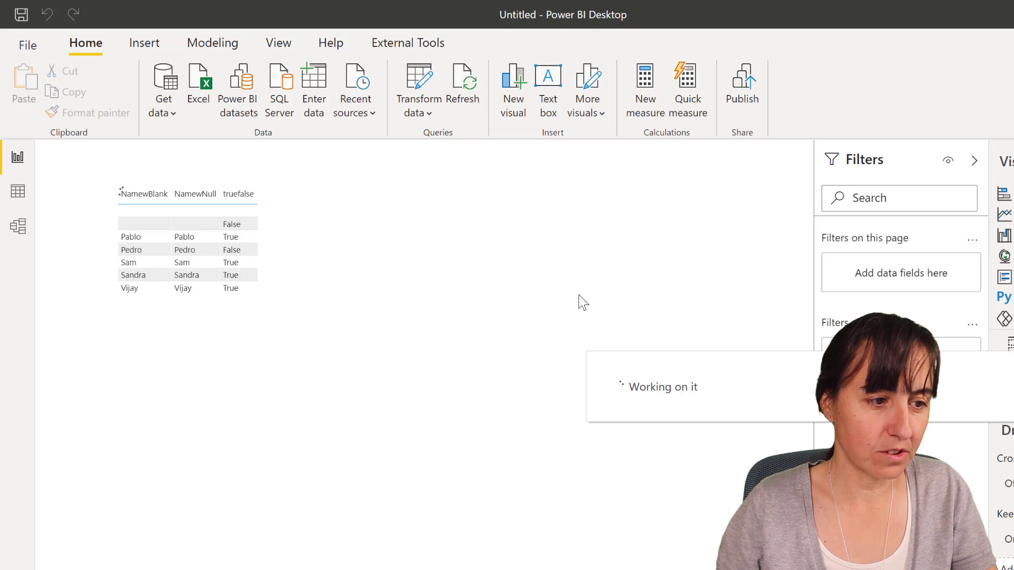
Step: Create the measure count null = COUNT(...) and show its result, 5, on a card
click(645, 84)
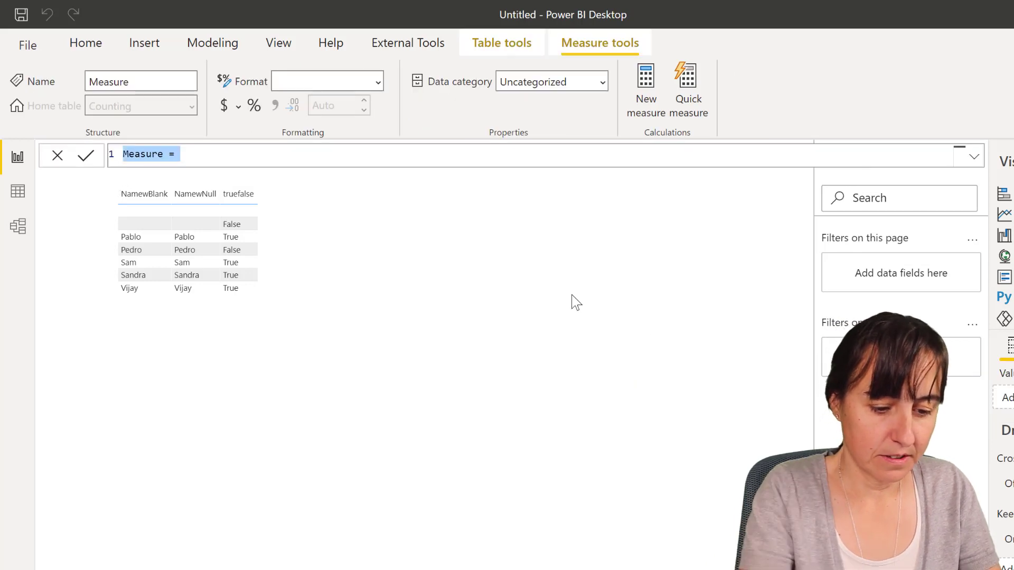
text(count null)
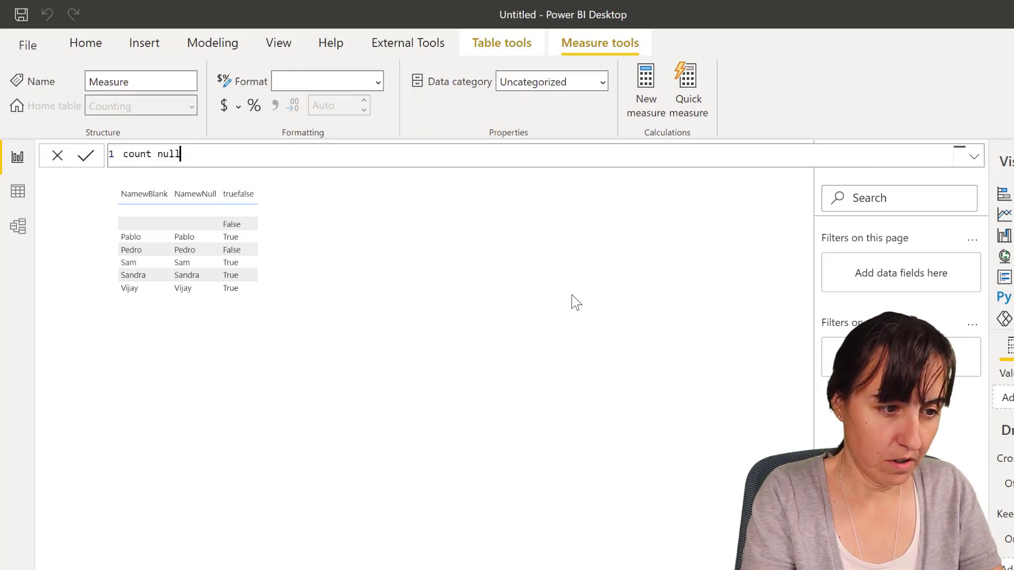
text(= count)
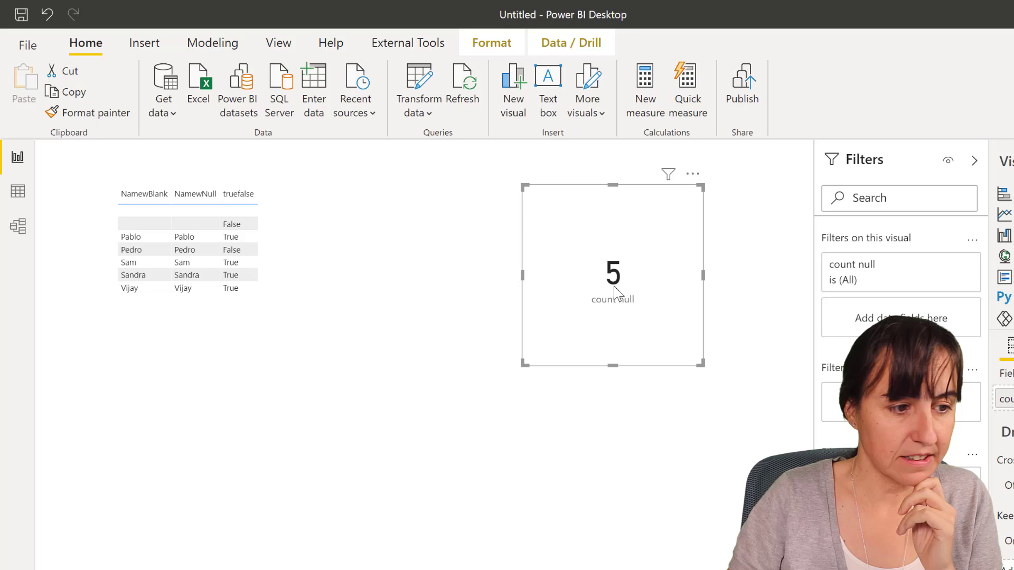
click(195, 224)
text(countrow)
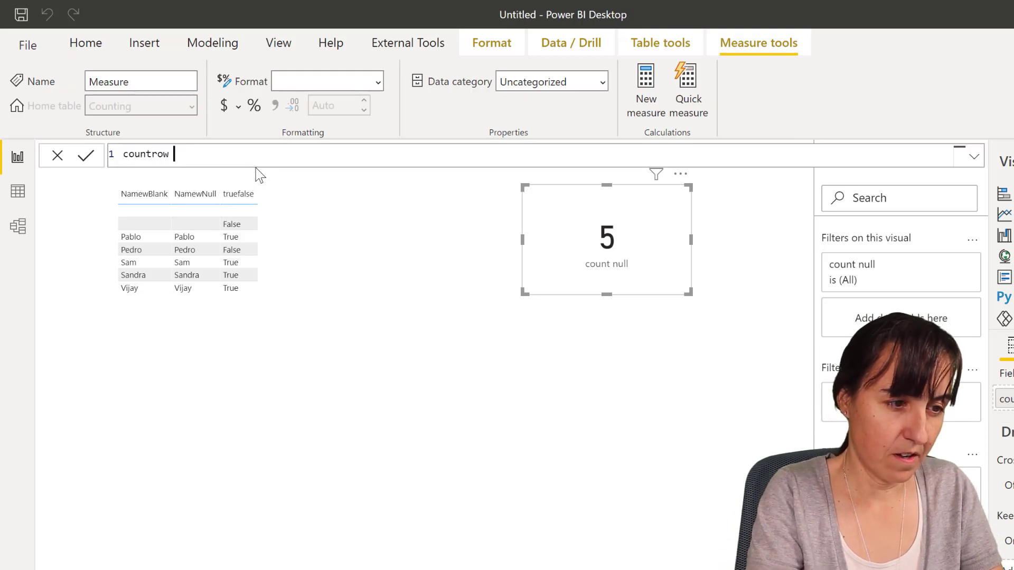
Step: Commit countrow = COUNTROWS(Counting) and place its card showing 7 below count null
text(= cou)
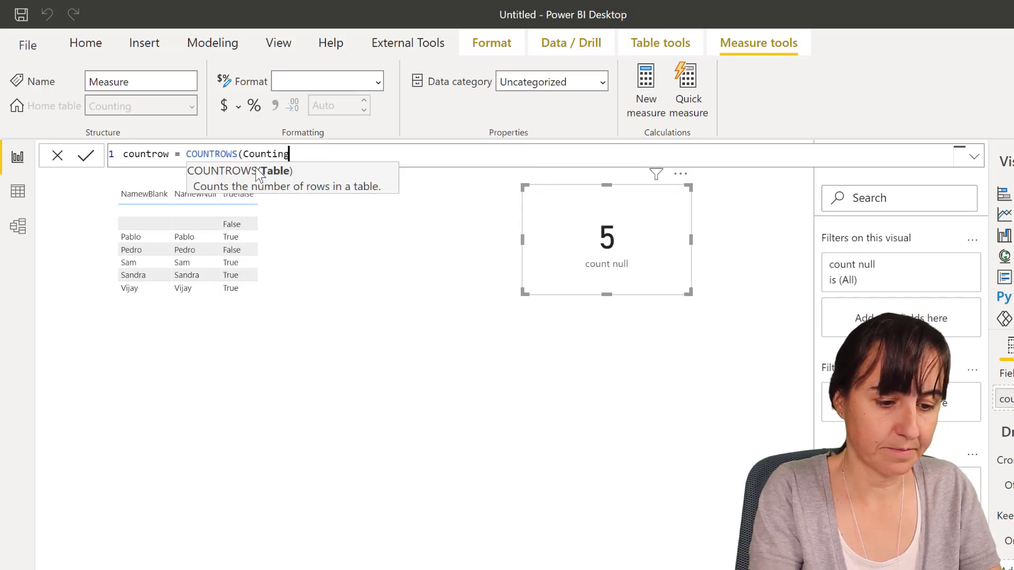
key(Enter)
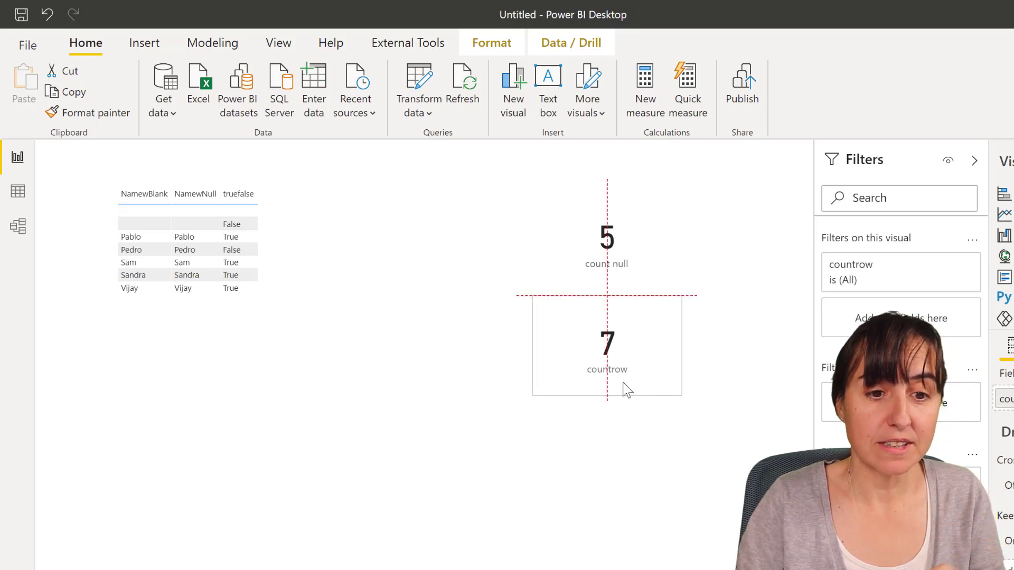
click(606, 358)
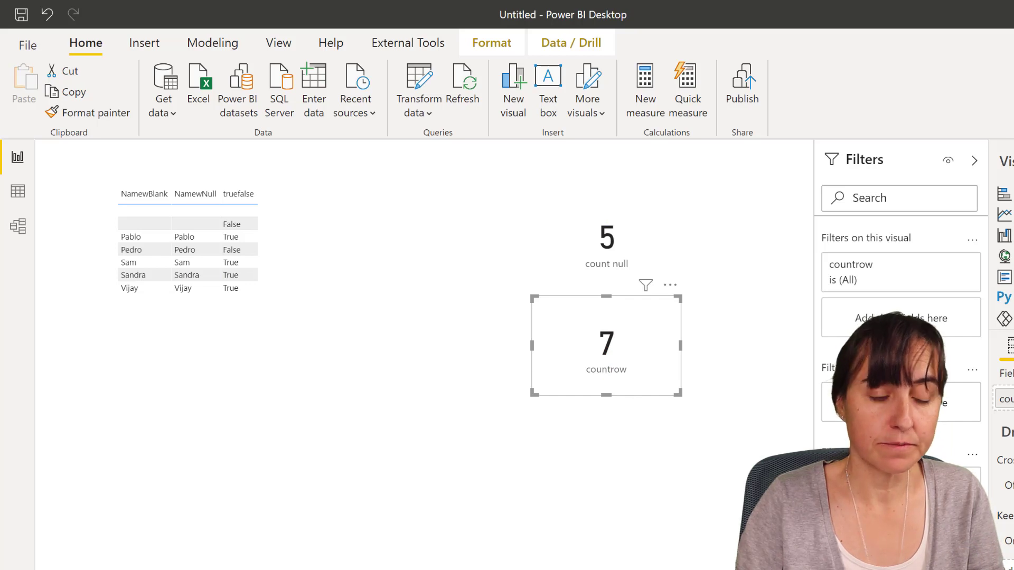
Step: Create the measure count blank = COUNT(Counting[NamewBlank]), which returns 7
click(645, 85)
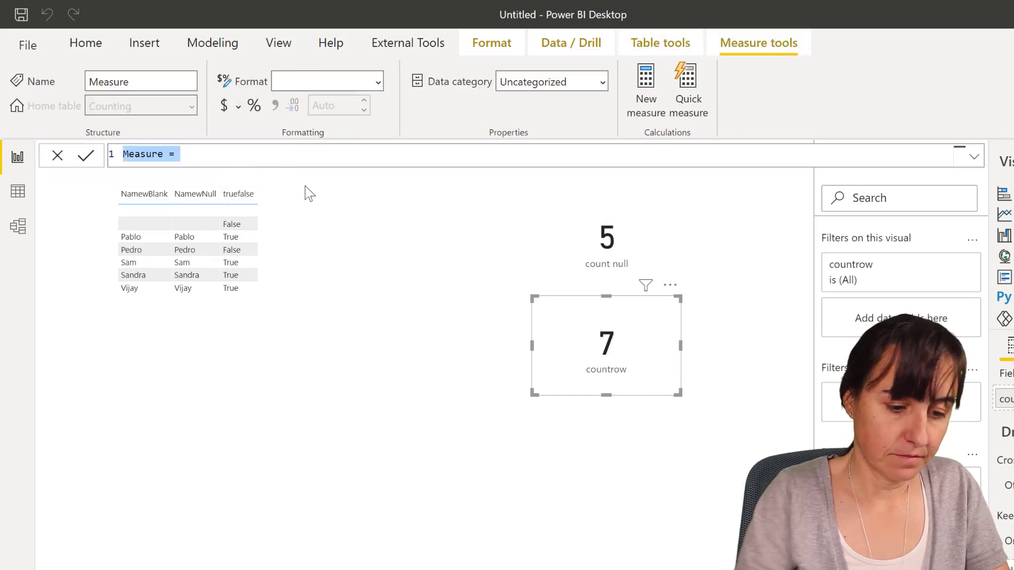
text(count =)
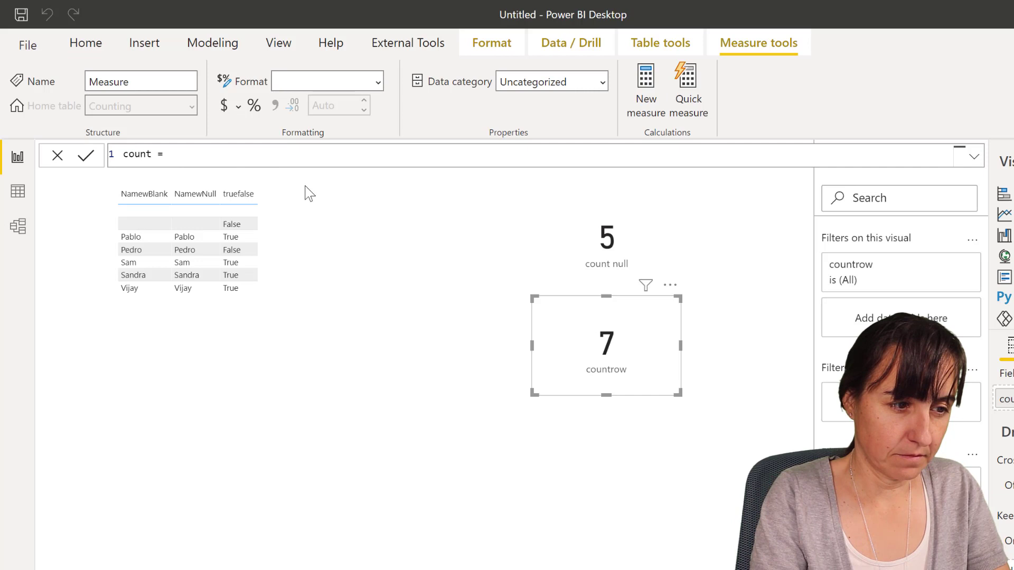
text(blank)
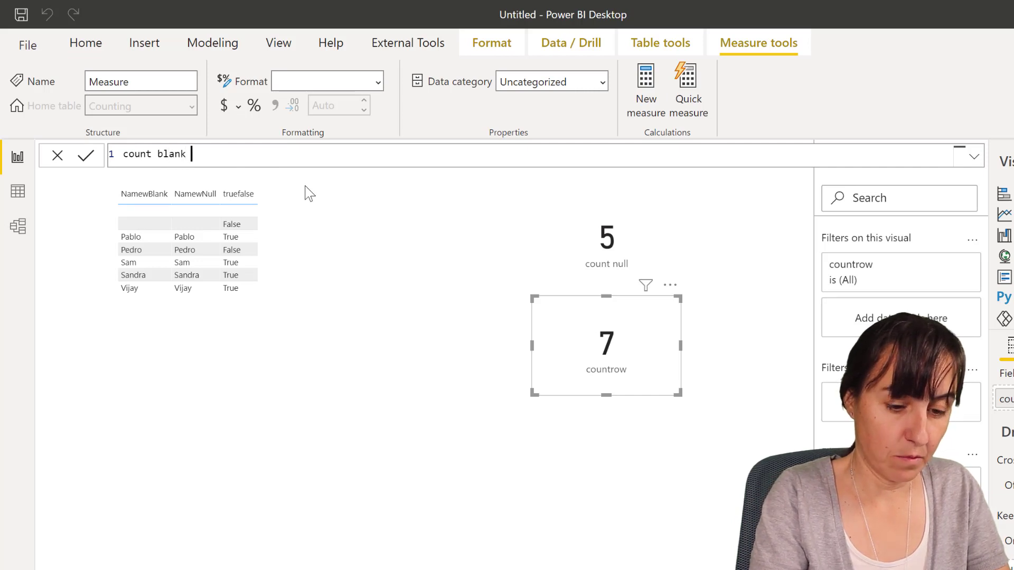
text(= COUNT()
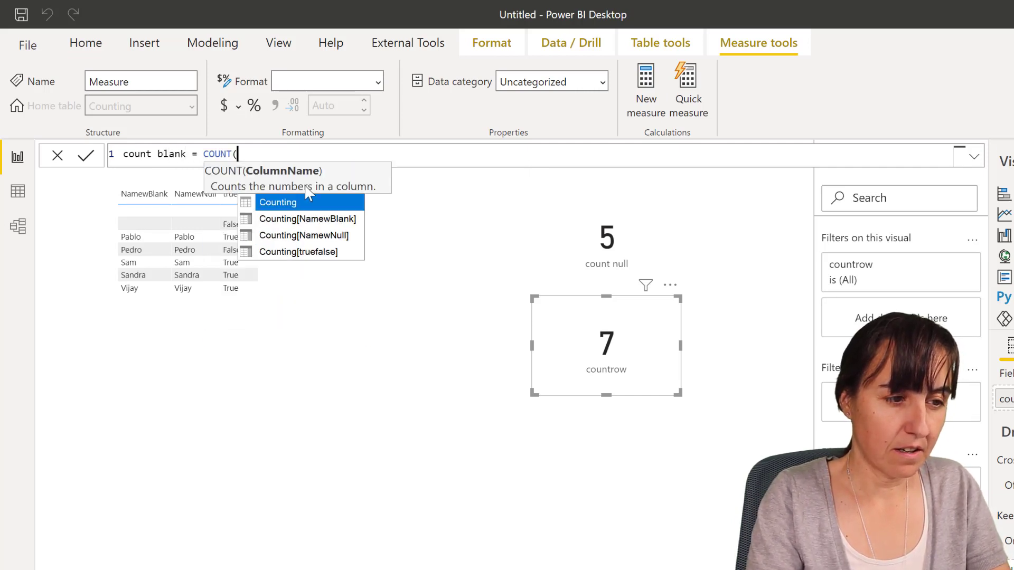
click(306, 219)
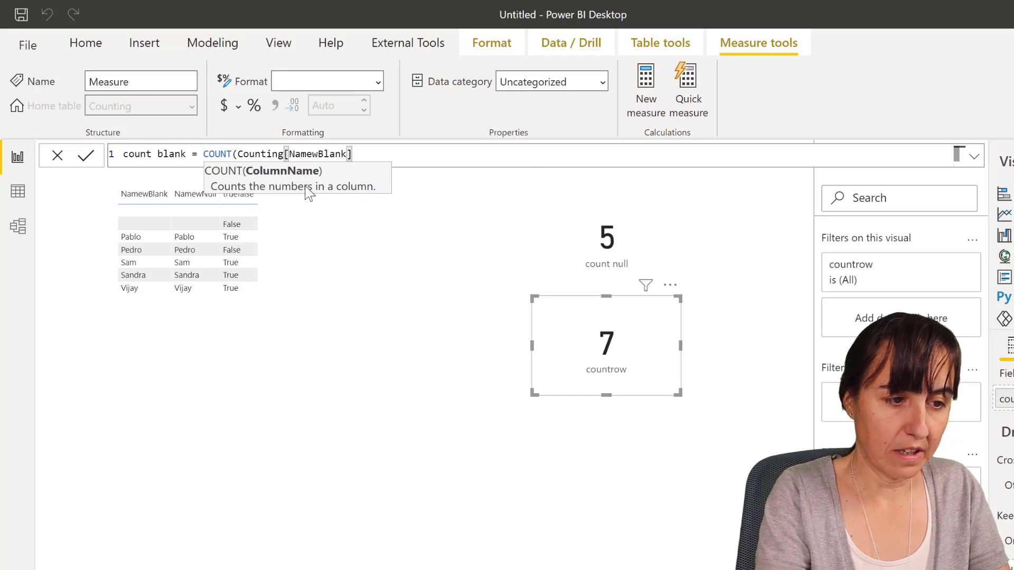
key(Enter)
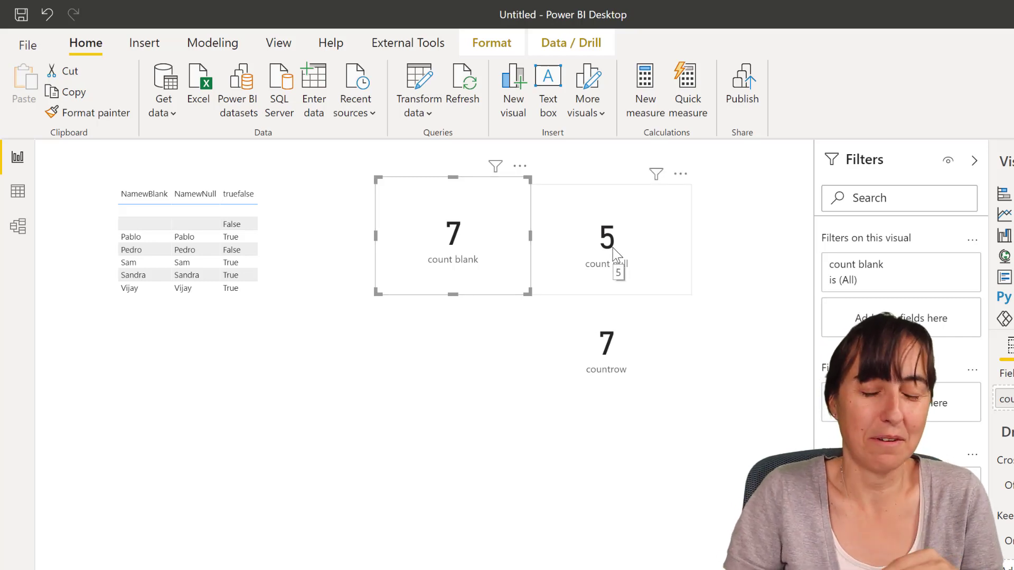
mouse_move(651, 269)
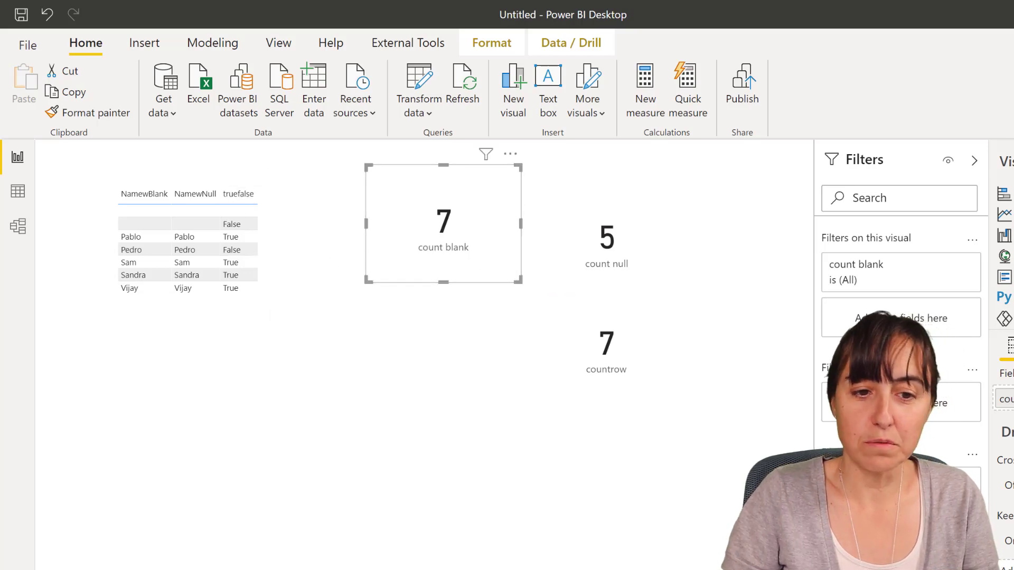
mouse_move(478, 225)
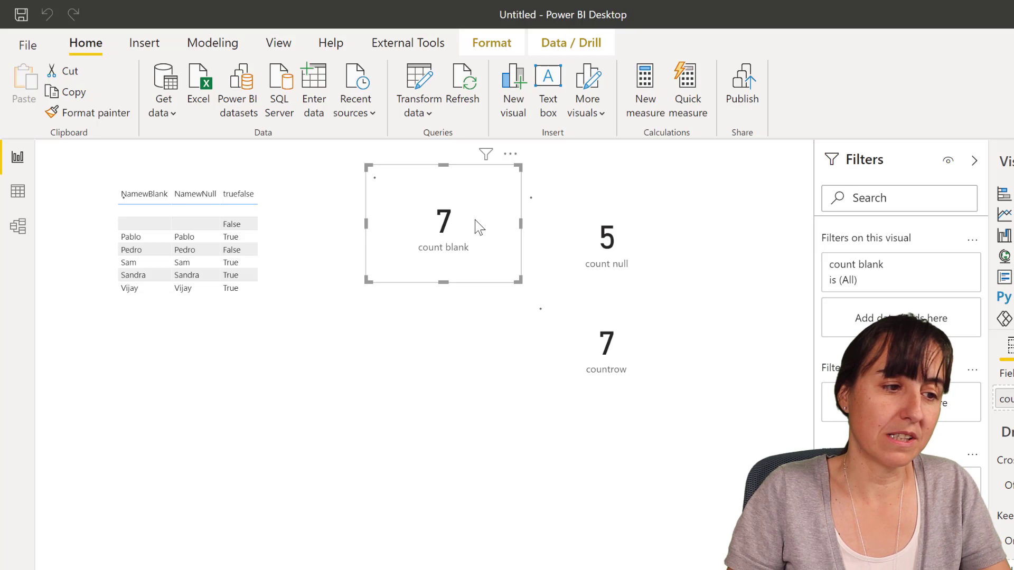
Step: Create count = COUNTA(Counting[truefalse]) and display its result, 6, as a card
click(645, 89)
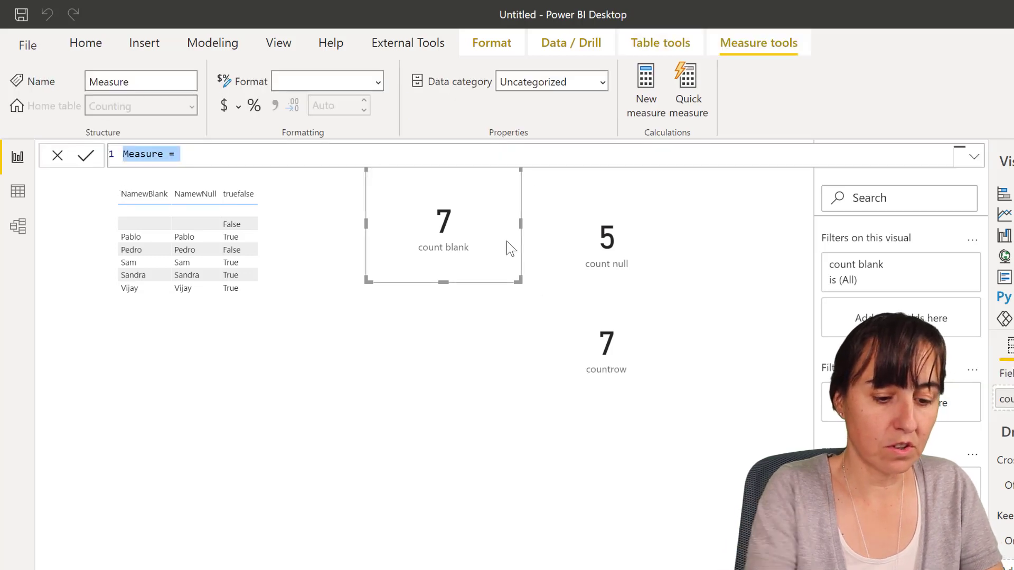
text(count = c)
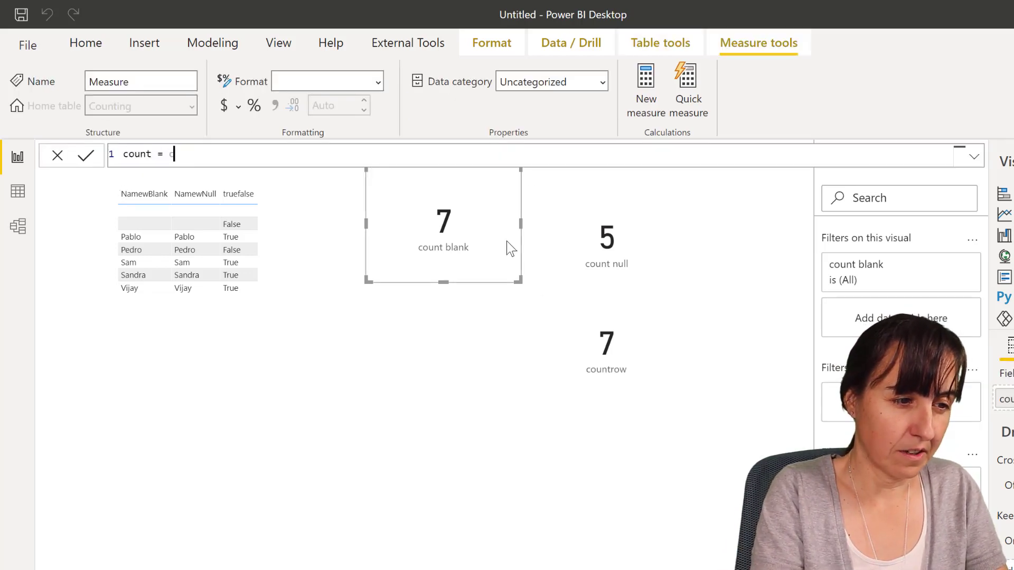
text(oiu)
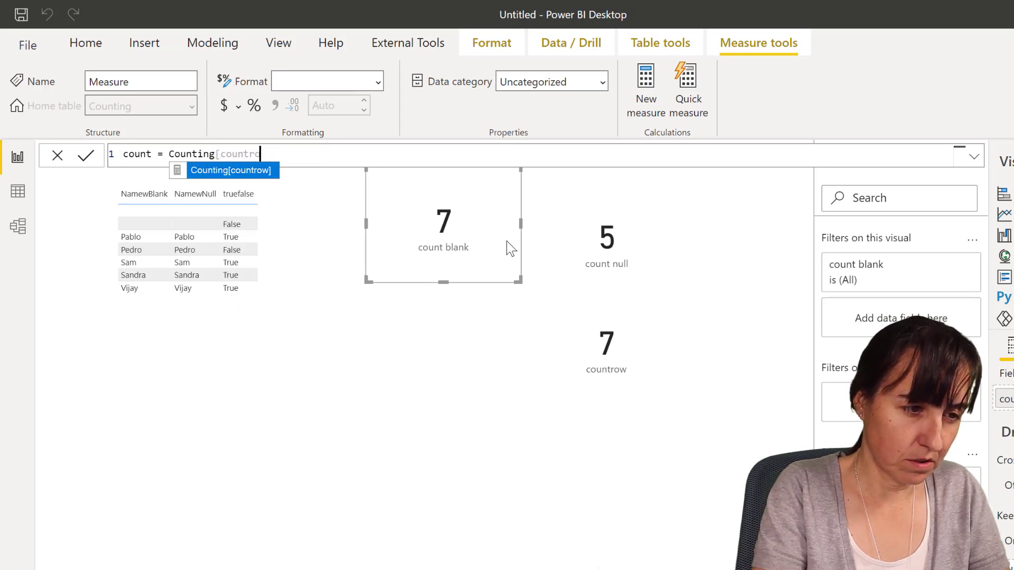
key(BackSpace)
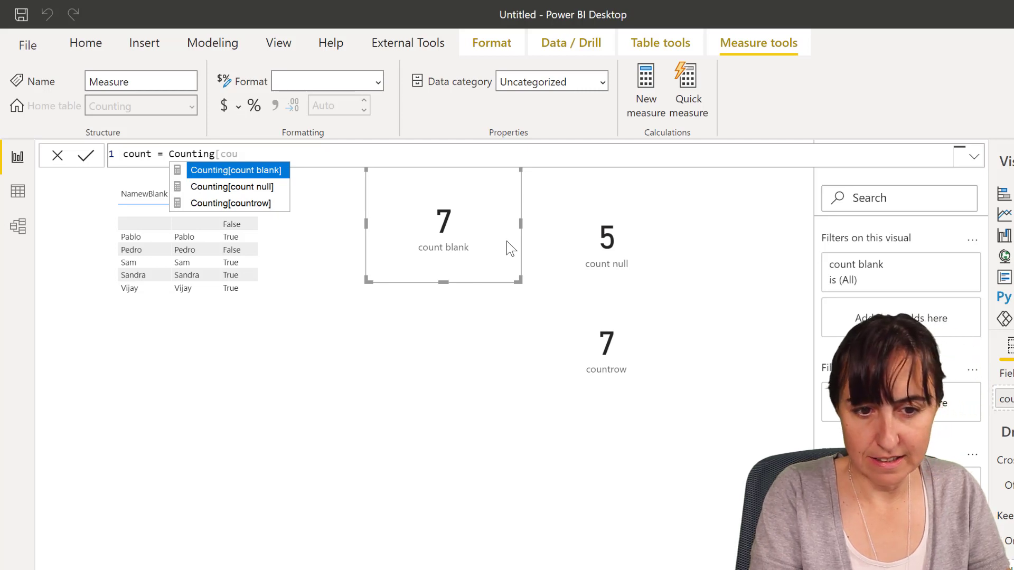
text(tru)
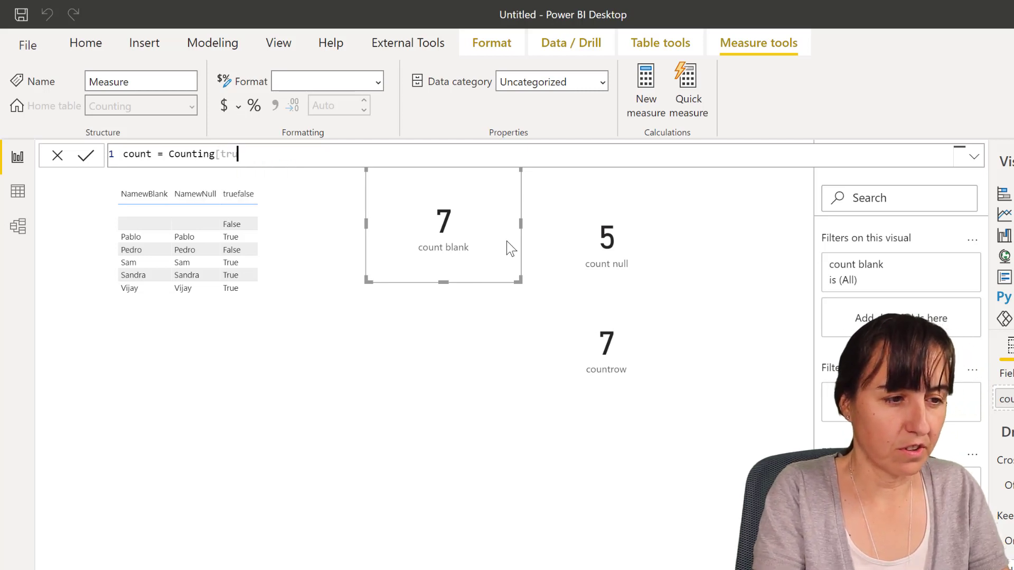
key(BackSpace)
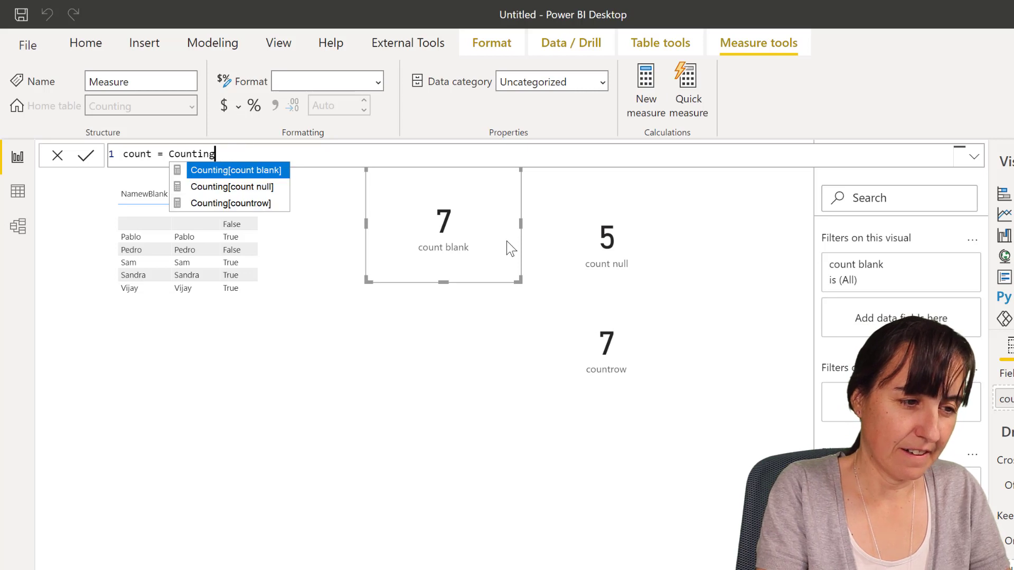
key(BackSpace)
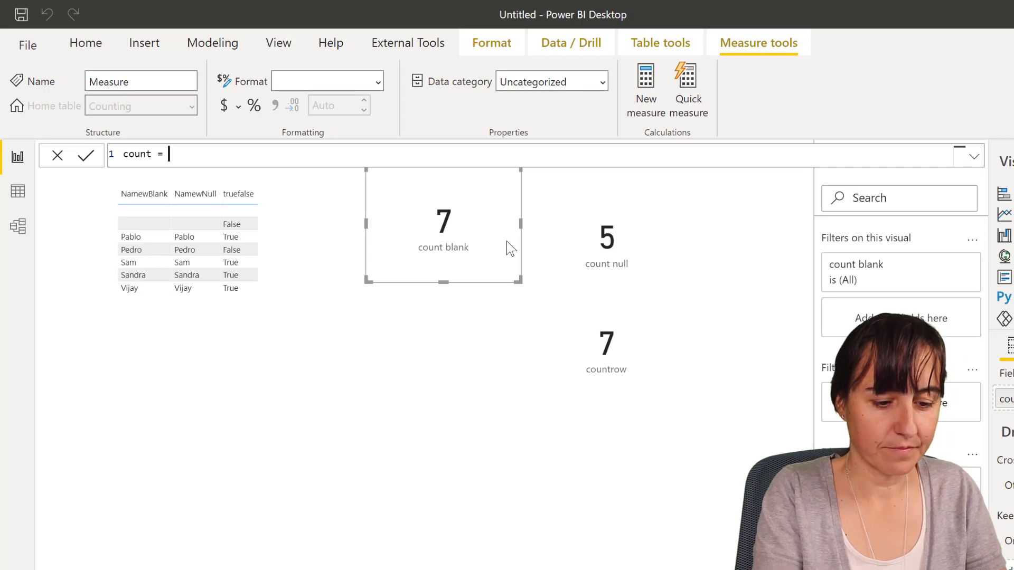
text(COUNT()
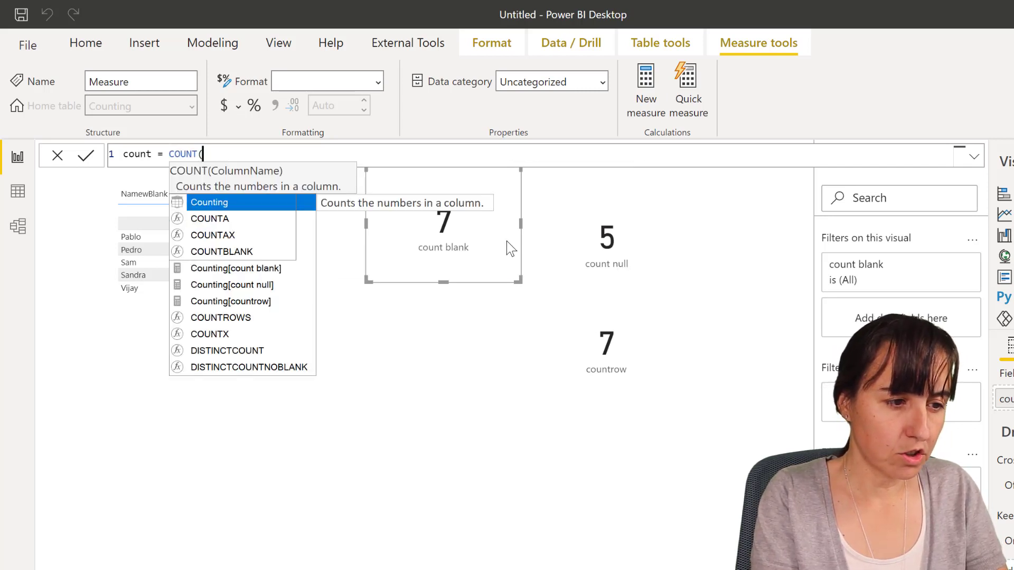
text(Counting[truefalse])
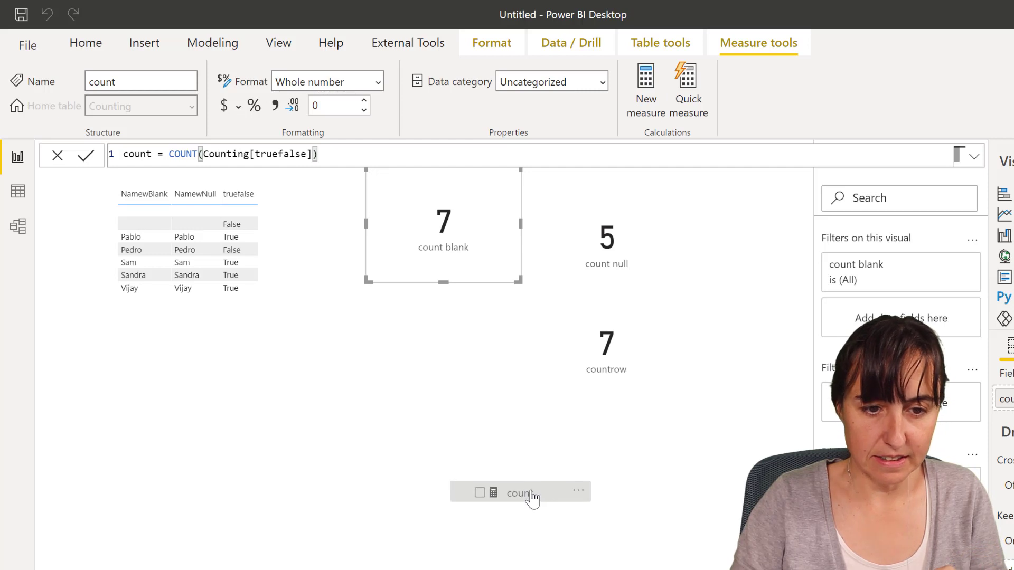
click(528, 494)
text(A)
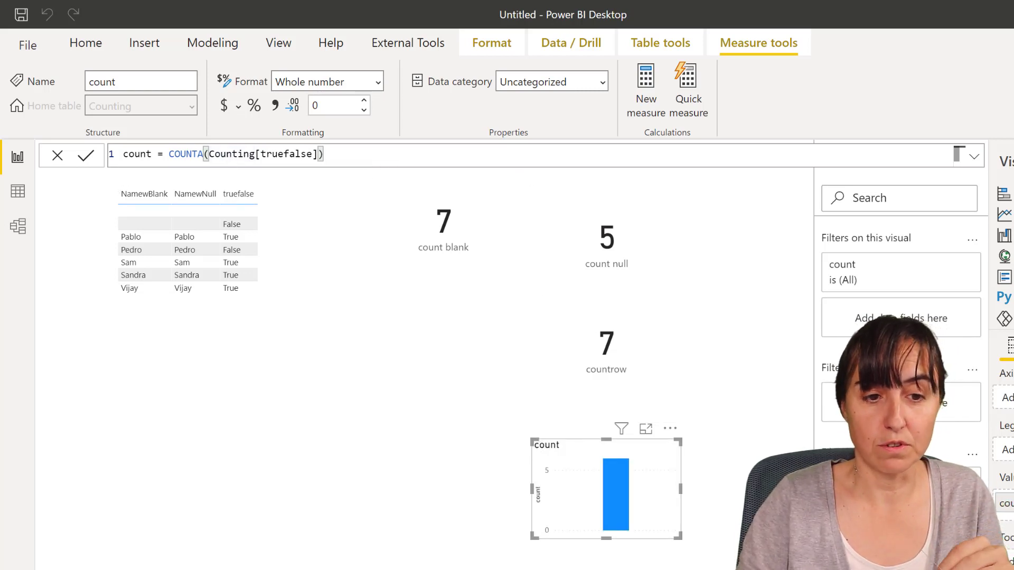
click(88, 155)
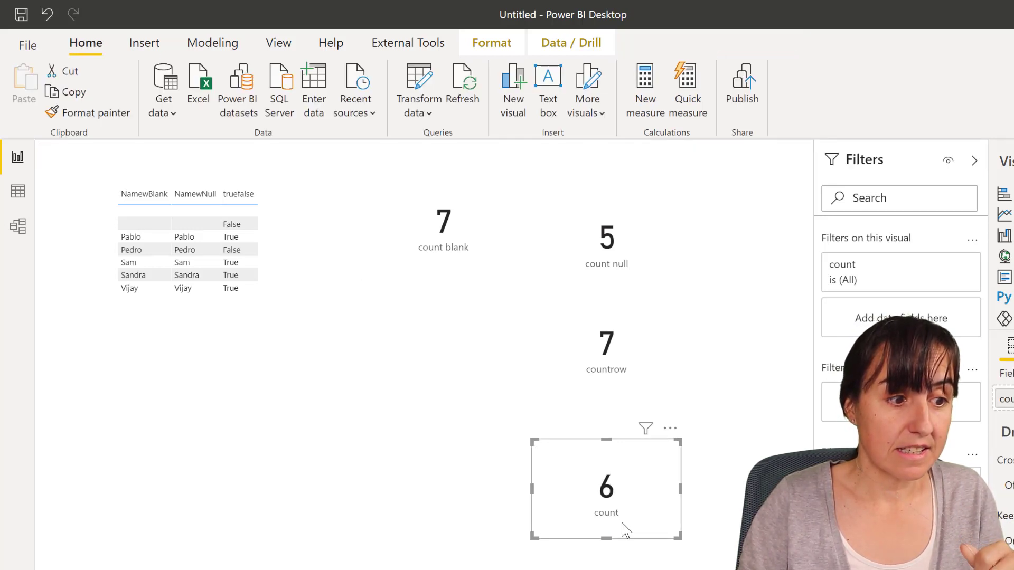
mouse_move(669, 486)
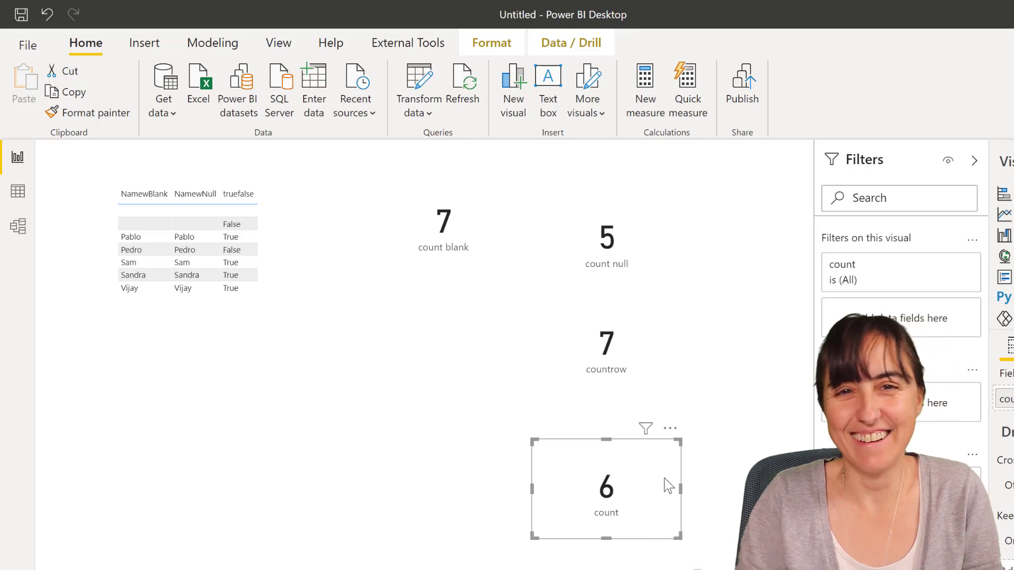